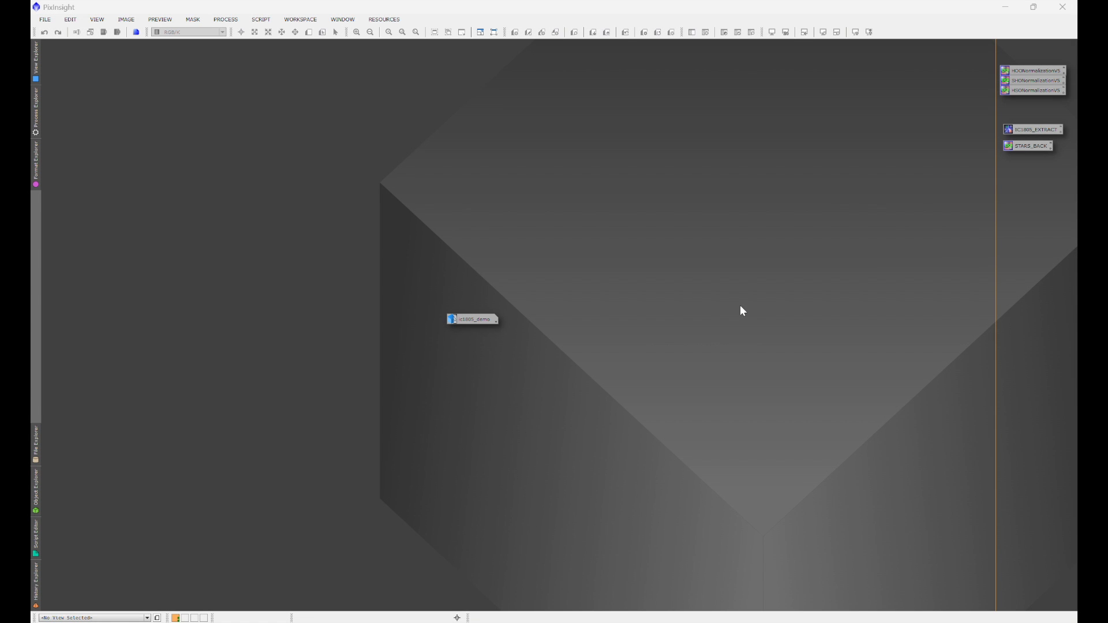
Launch MultiscaleLinearTransform from the full process list with default starlet layers
click(225, 19)
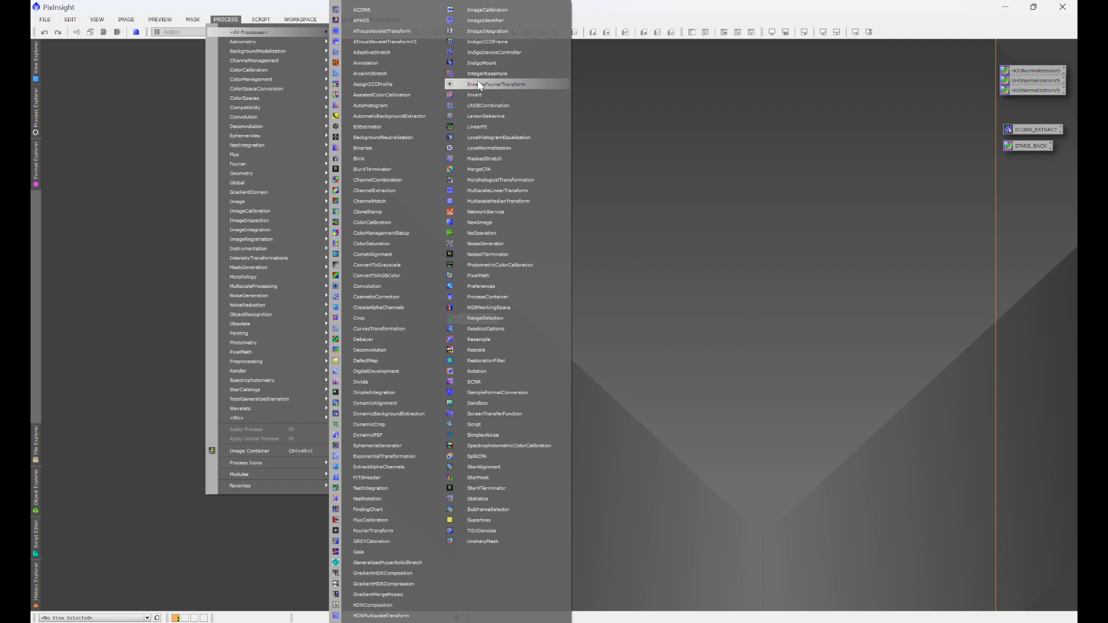
mouse_move(495, 191)
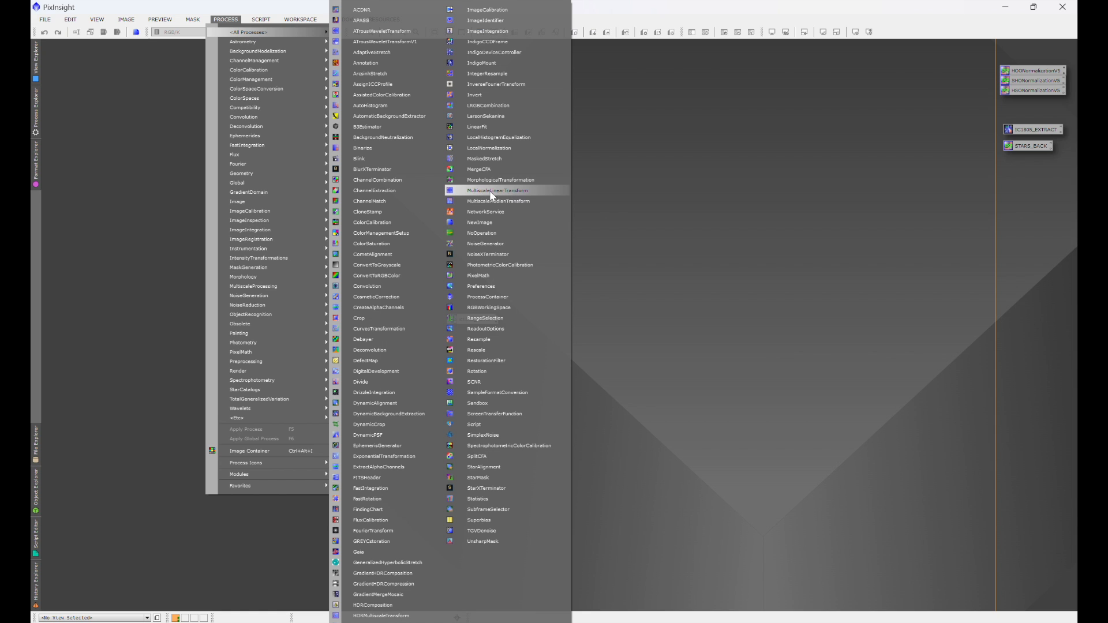
click(497, 191)
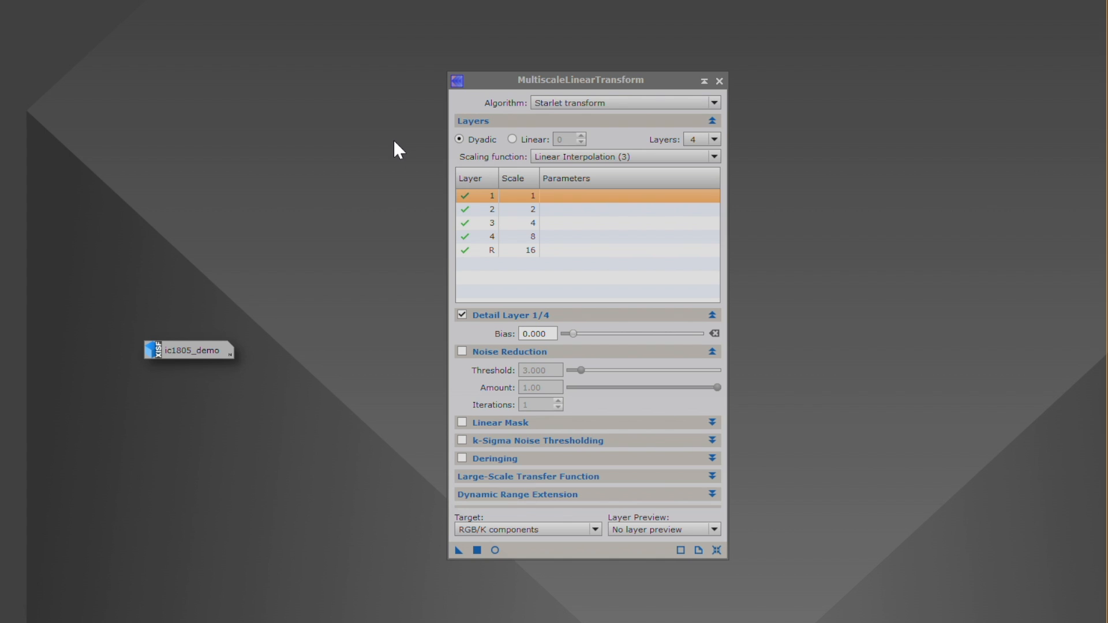
mouse_move(482, 345)
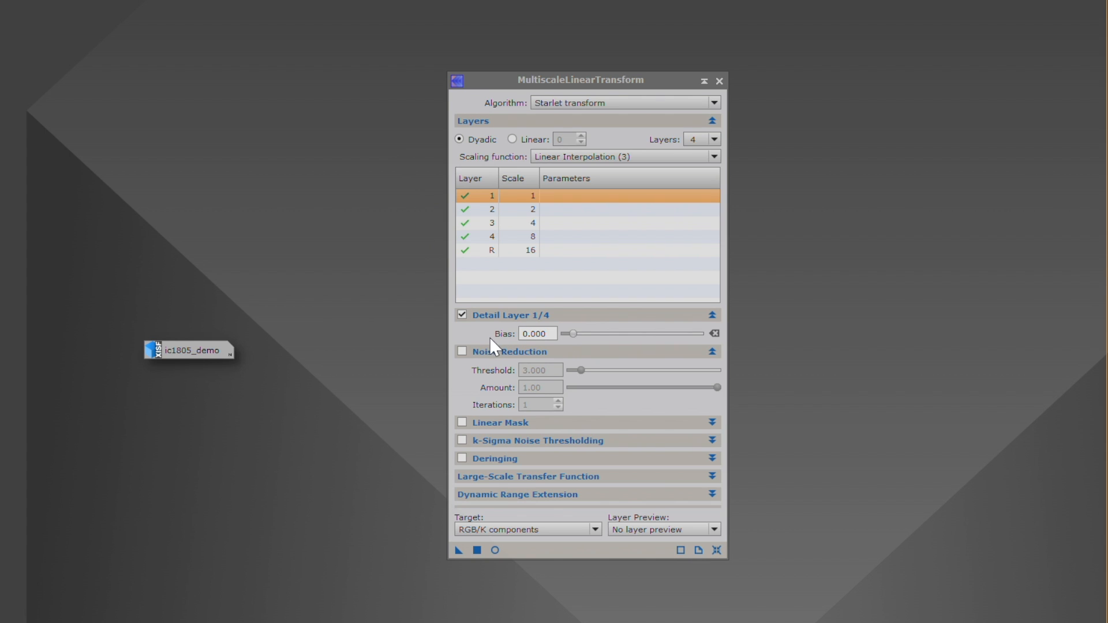
mouse_move(435, 291)
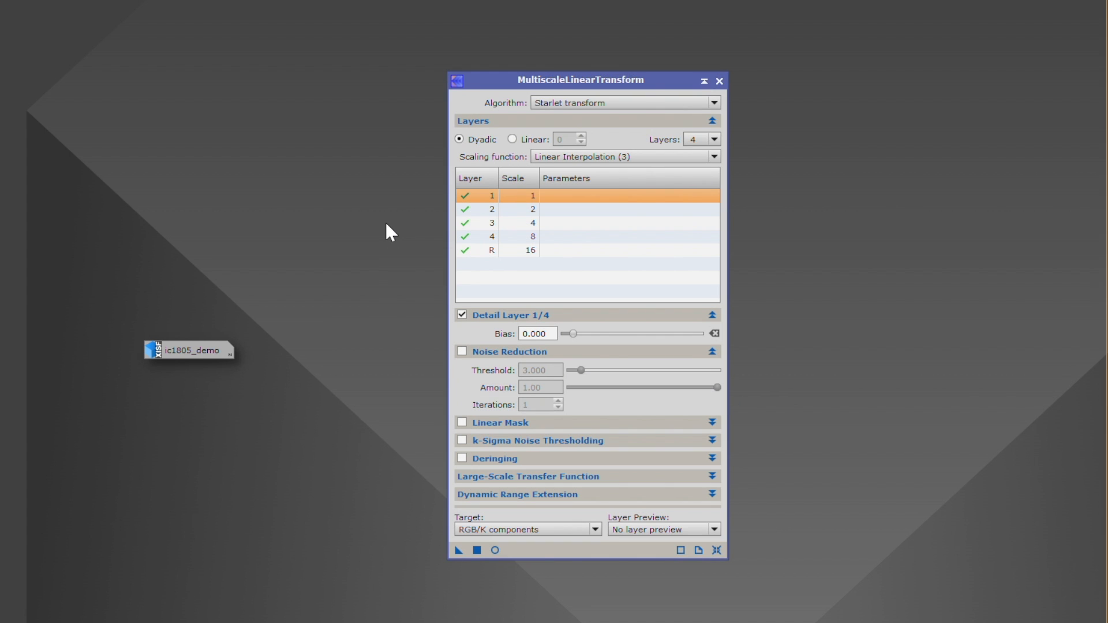
mouse_move(186, 362)
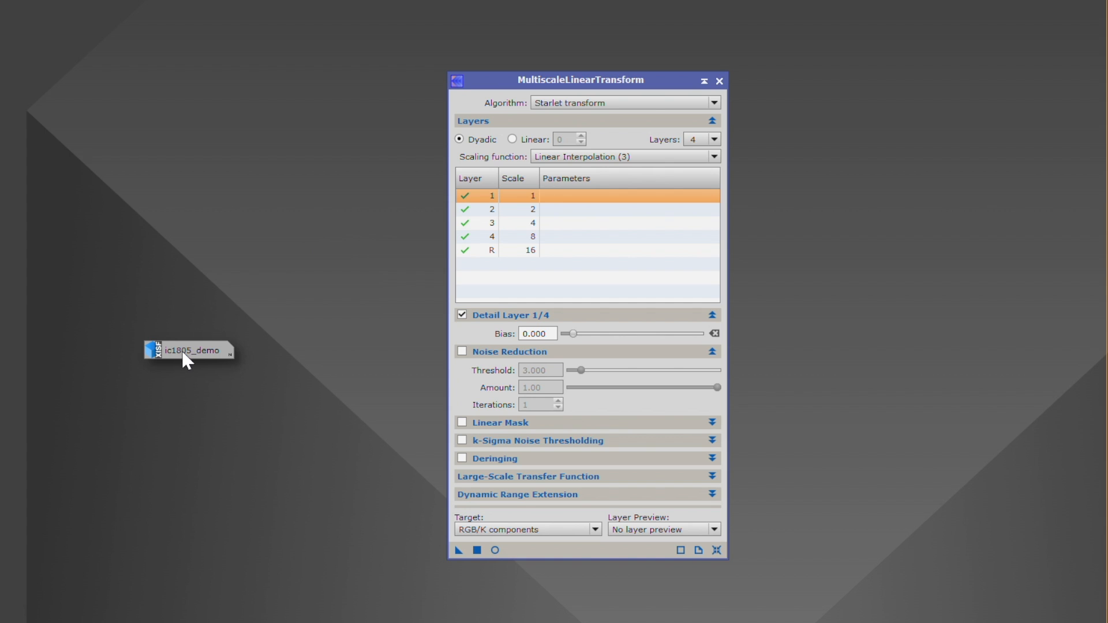
Restore the iconified ic1805_demo image window beside the process settings
double_click(188, 351)
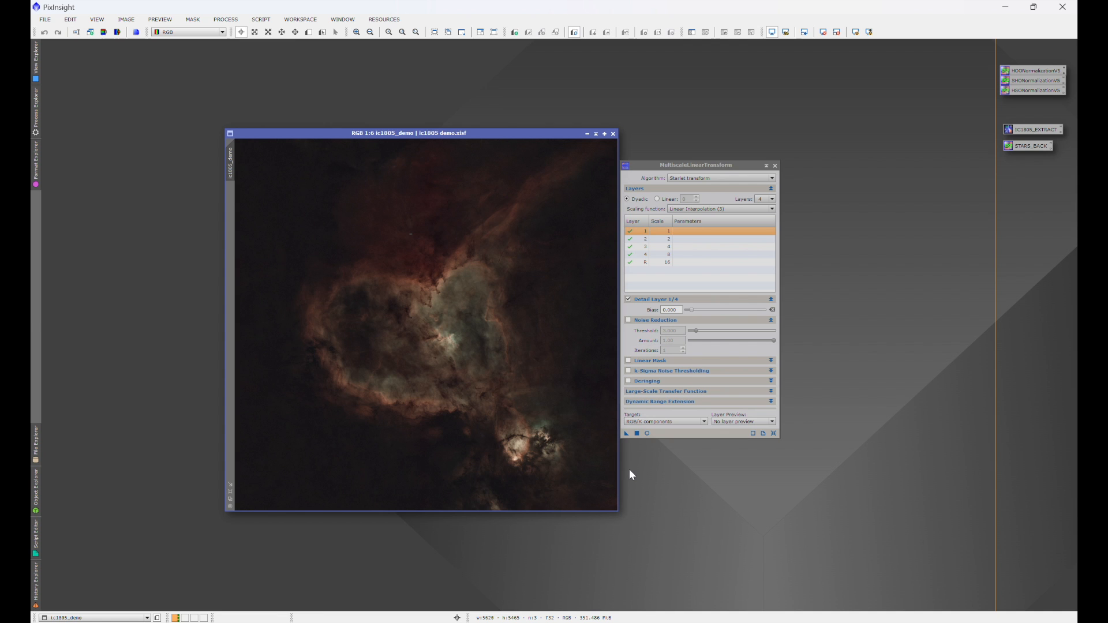
Run the ExtractWaveletLayers script on ic1805_demo, keeping the residual layer
click(262, 20)
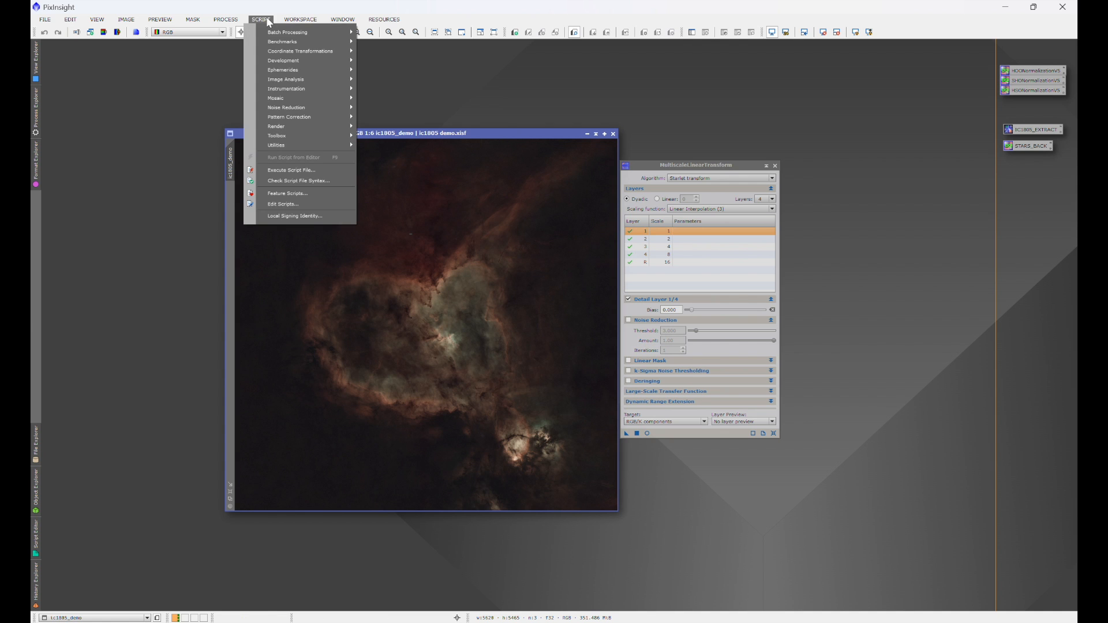
mouse_move(285, 80)
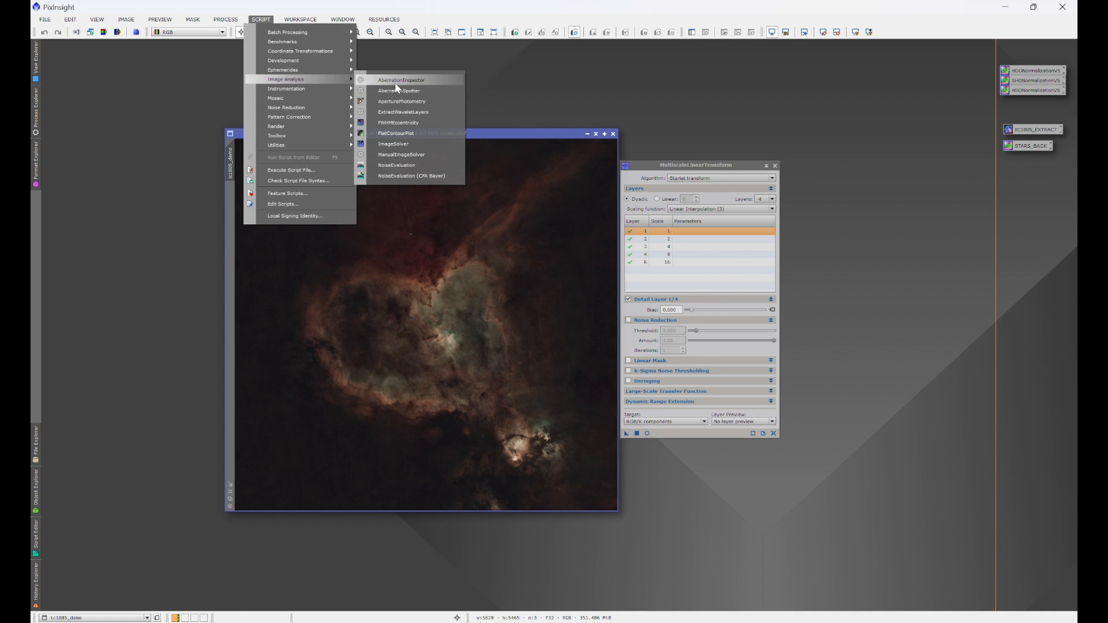
click(402, 112)
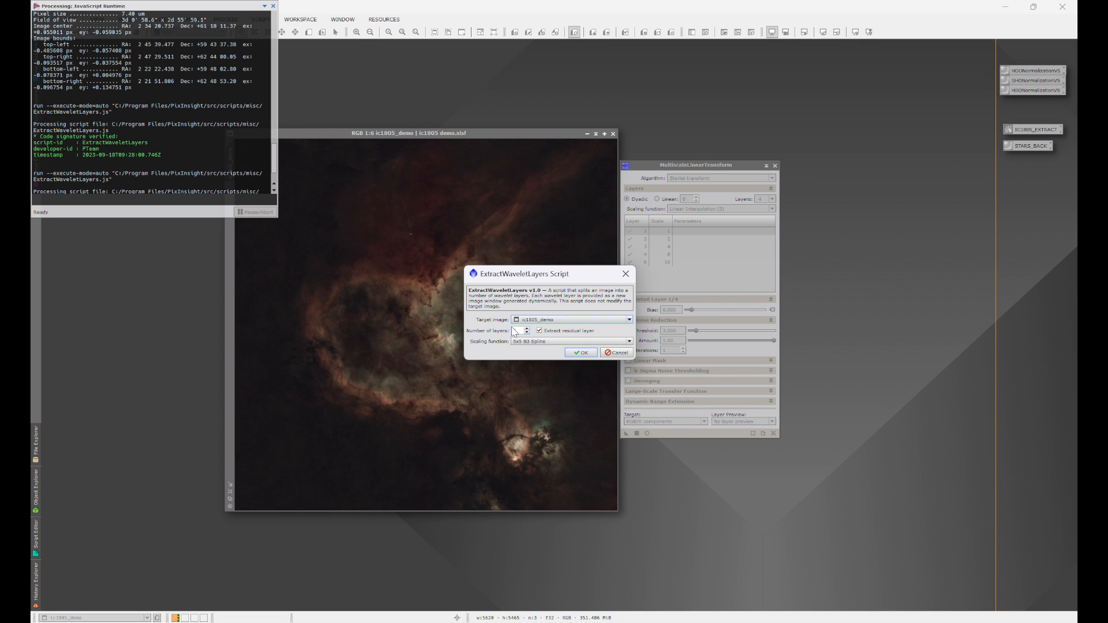
click(580, 353)
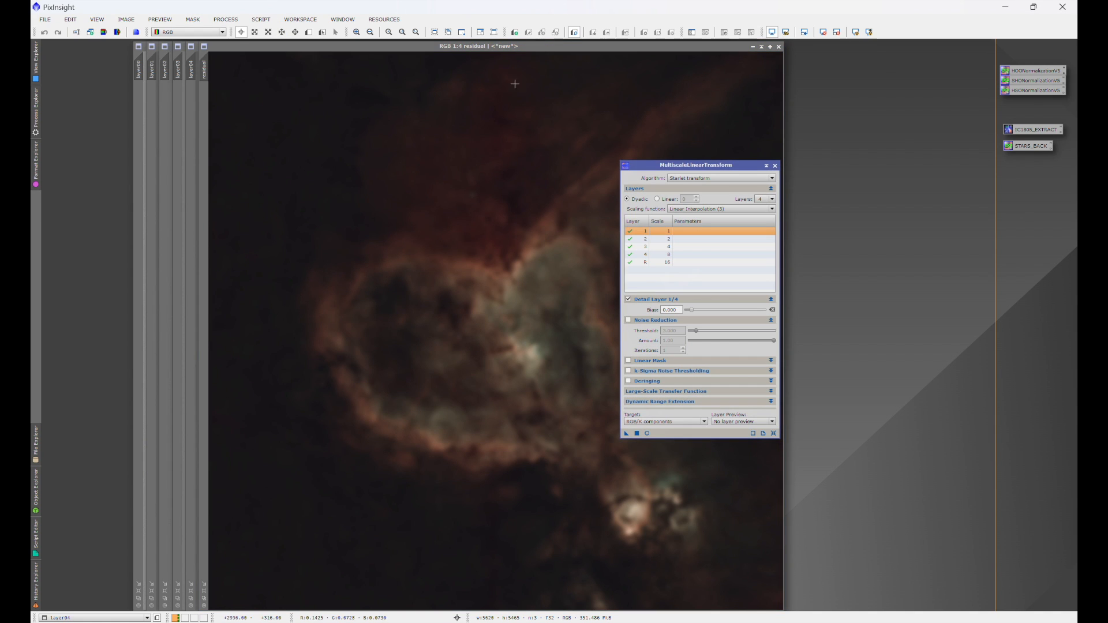
Step through the extracted layer images, closing layer00 and layer01 to reach the next
drag(698, 165, 942, 185)
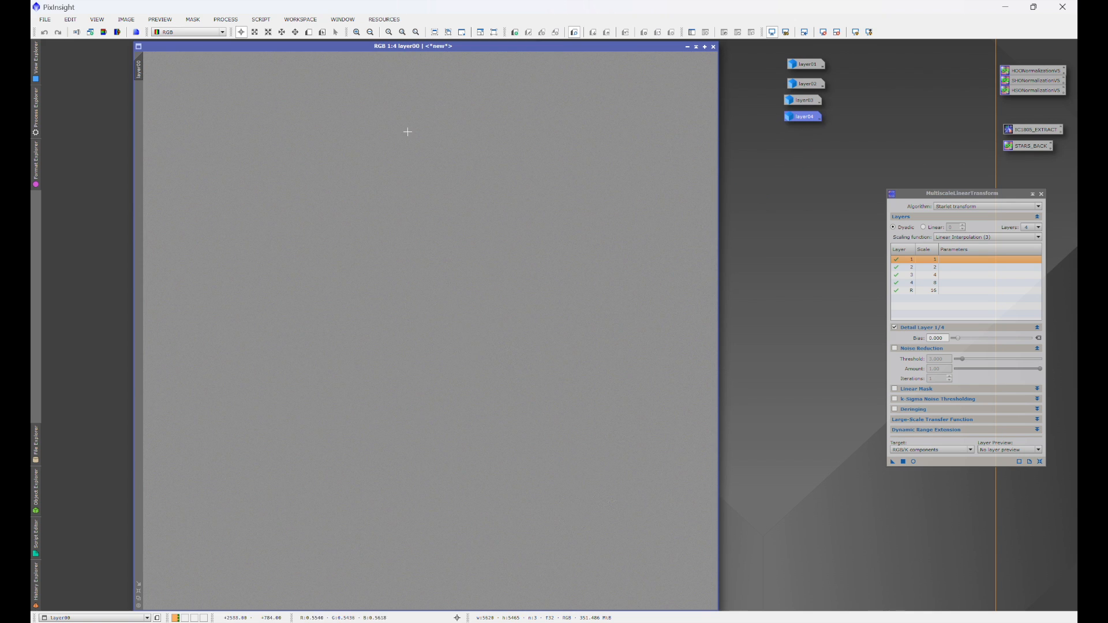
mouse_move(461, 140)
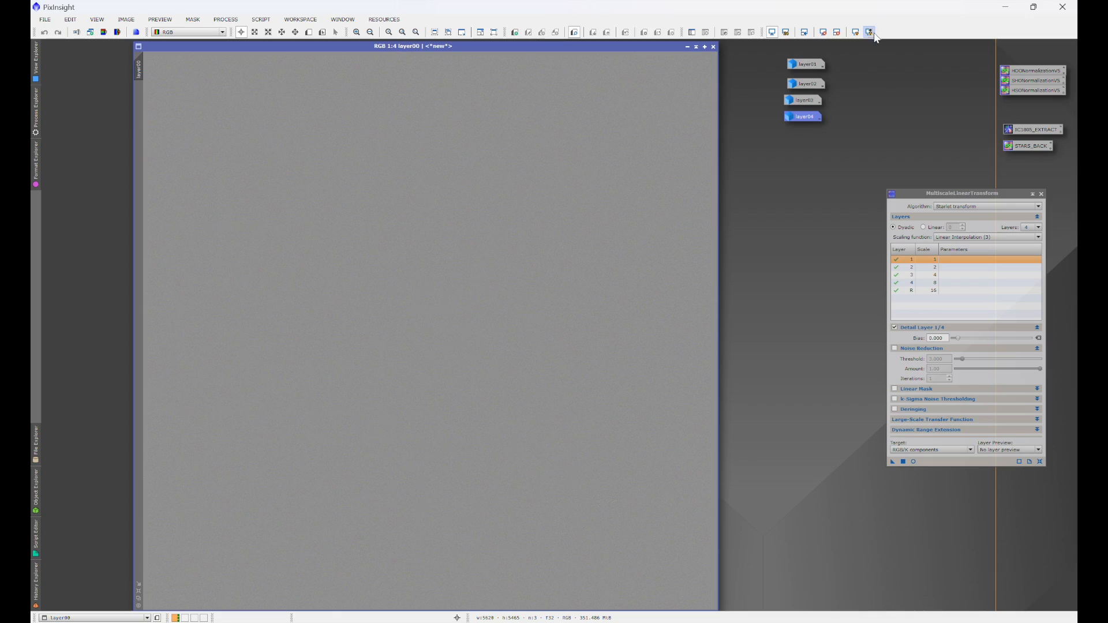
click(870, 32)
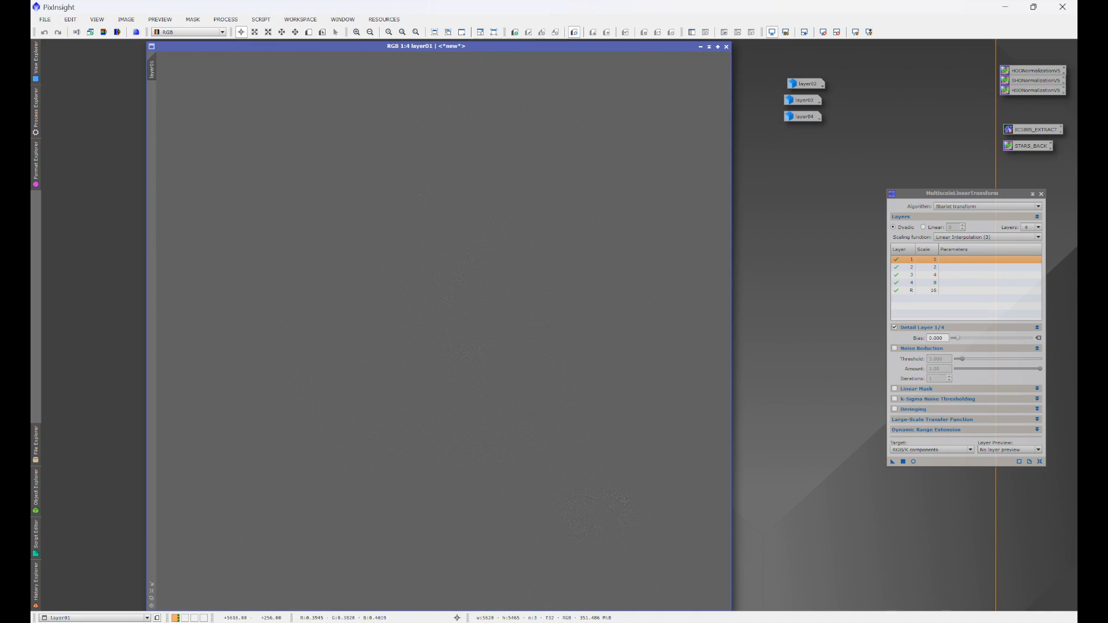
click(868, 32)
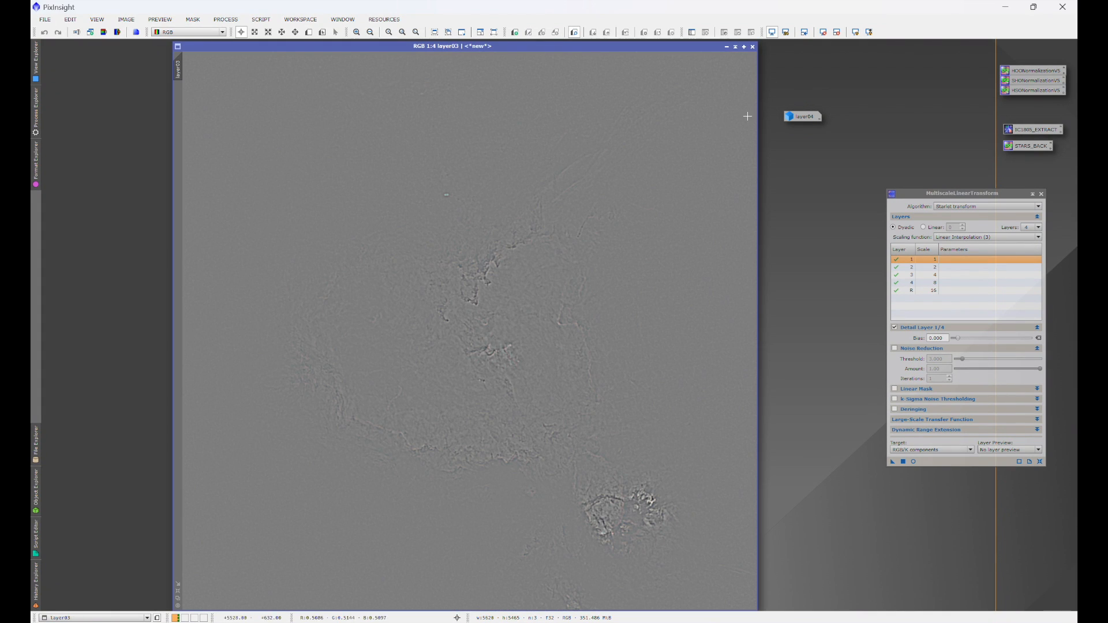
mouse_move(420, 442)
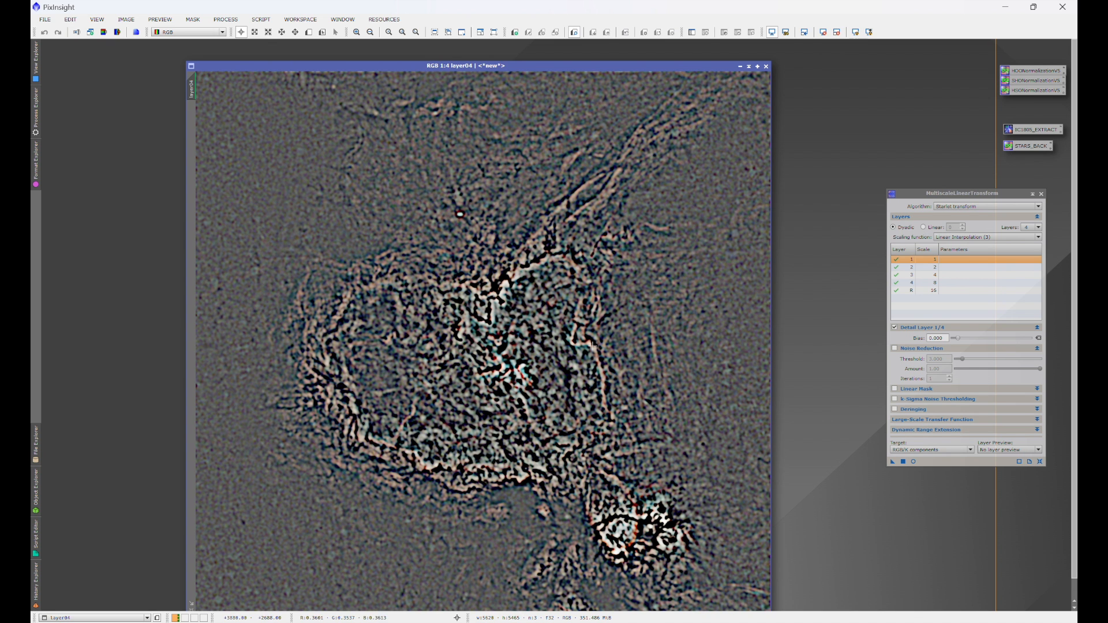
mouse_move(566, 424)
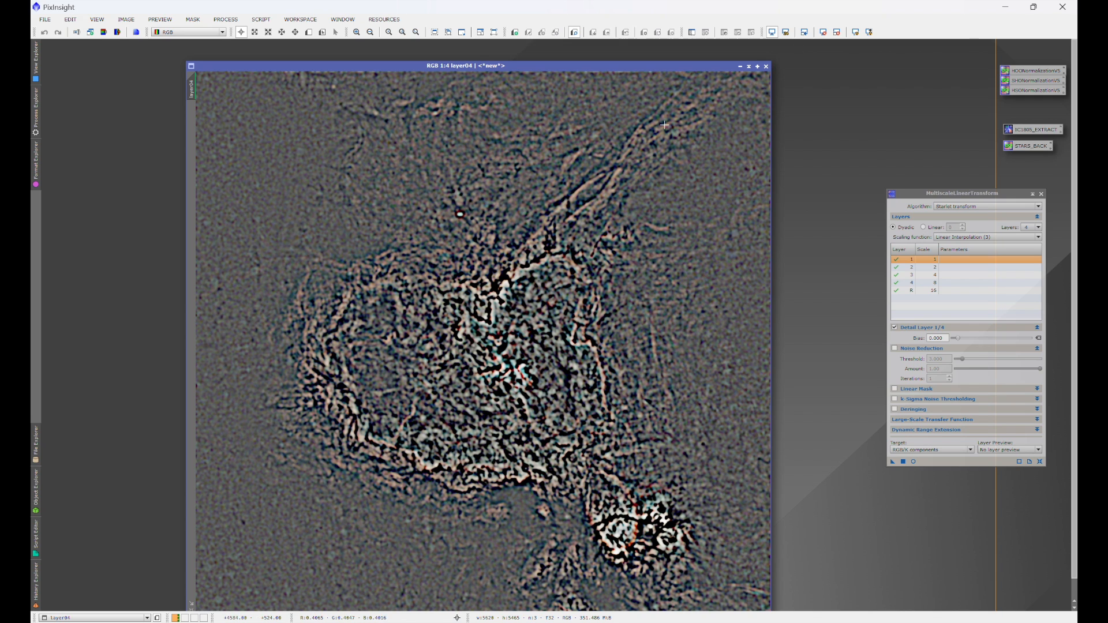
mouse_move(720, 90)
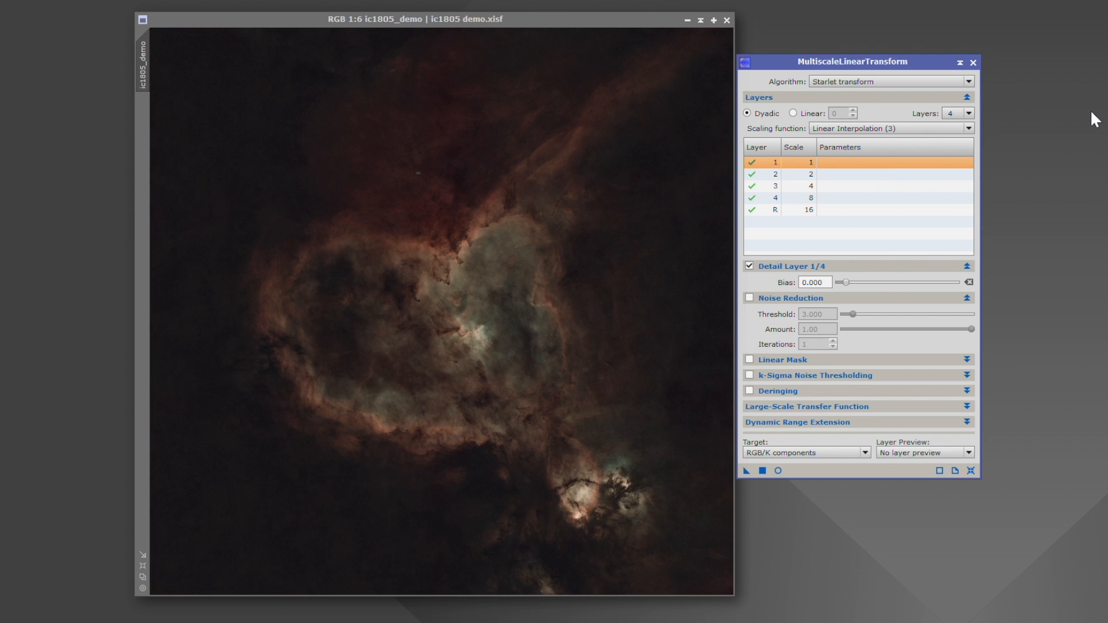
mouse_move(592, 65)
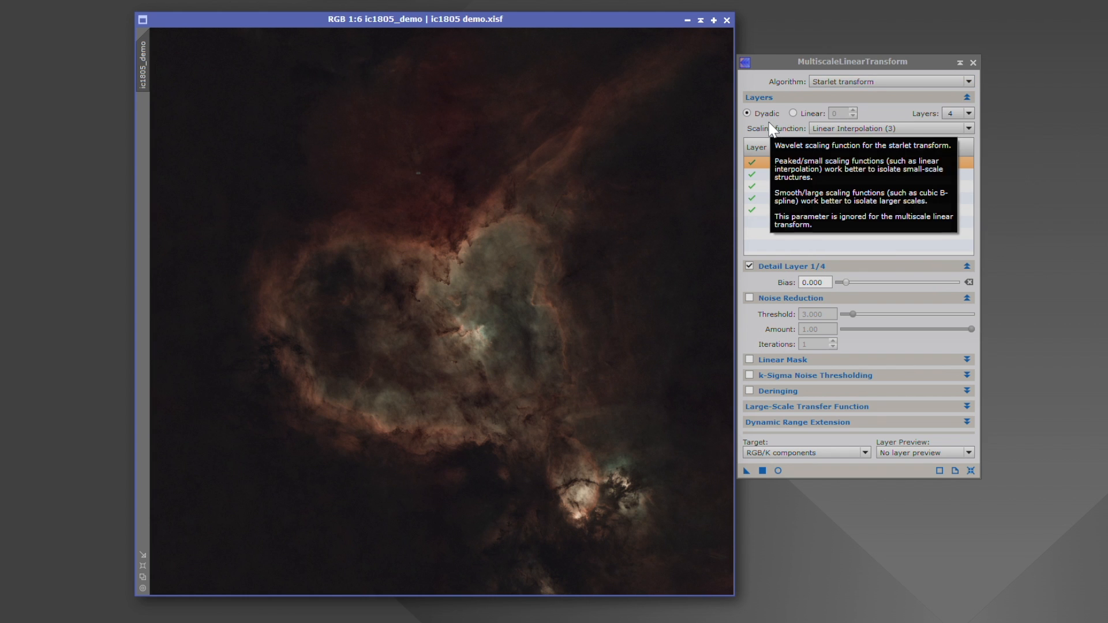
mouse_move(946, 121)
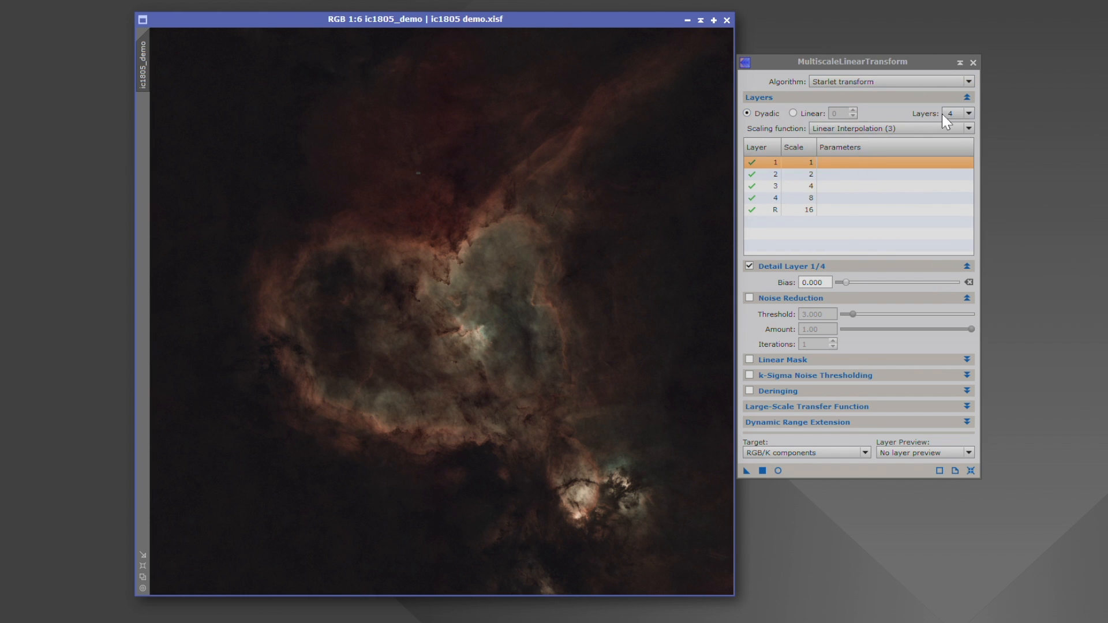
Raise the layer count to 5 and select the new fifth detail layer
click(968, 111)
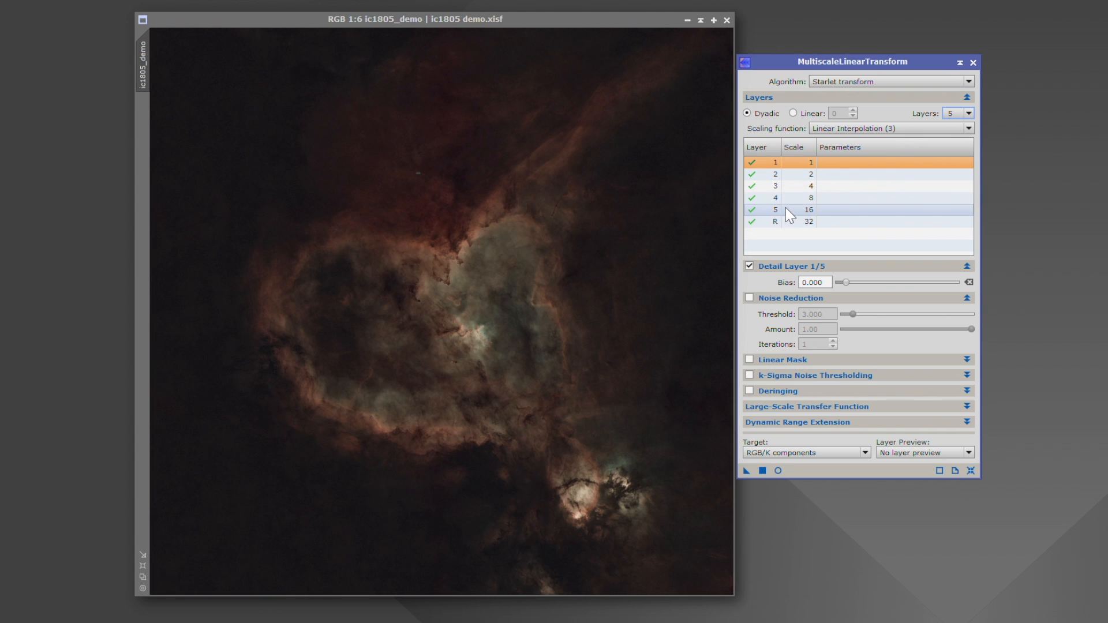
click(776, 209)
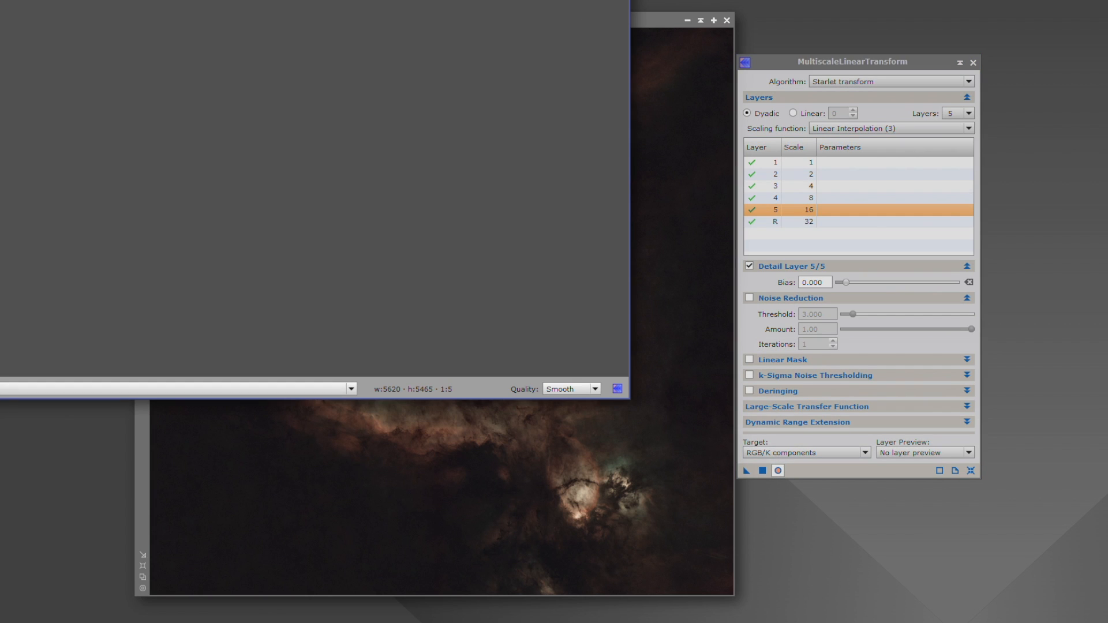
Enter biases +0.025, +0.050, +0.075, +0.100 on layers 5 to 2, residual at 0, then stop the live preview
click(745, 471)
text(0.05)
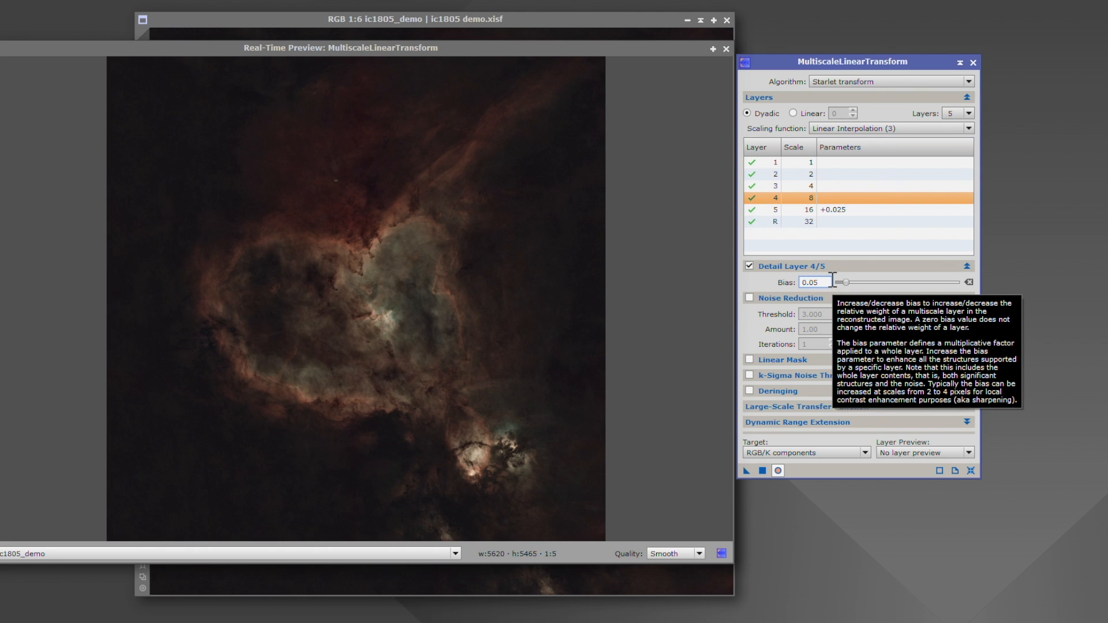
click(774, 186)
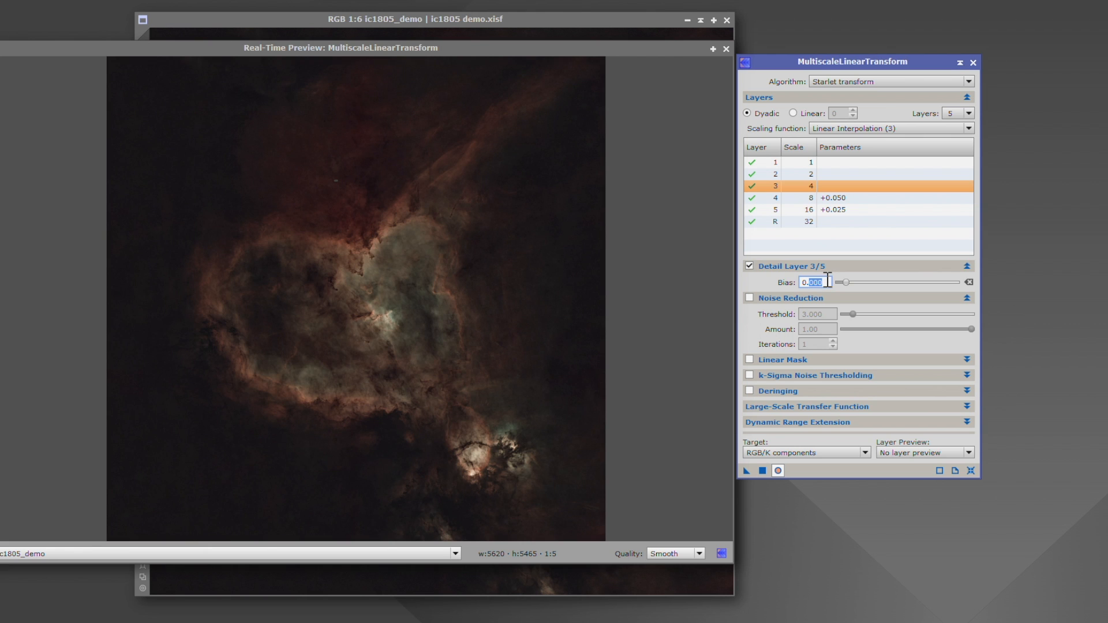
mouse_move(816, 282)
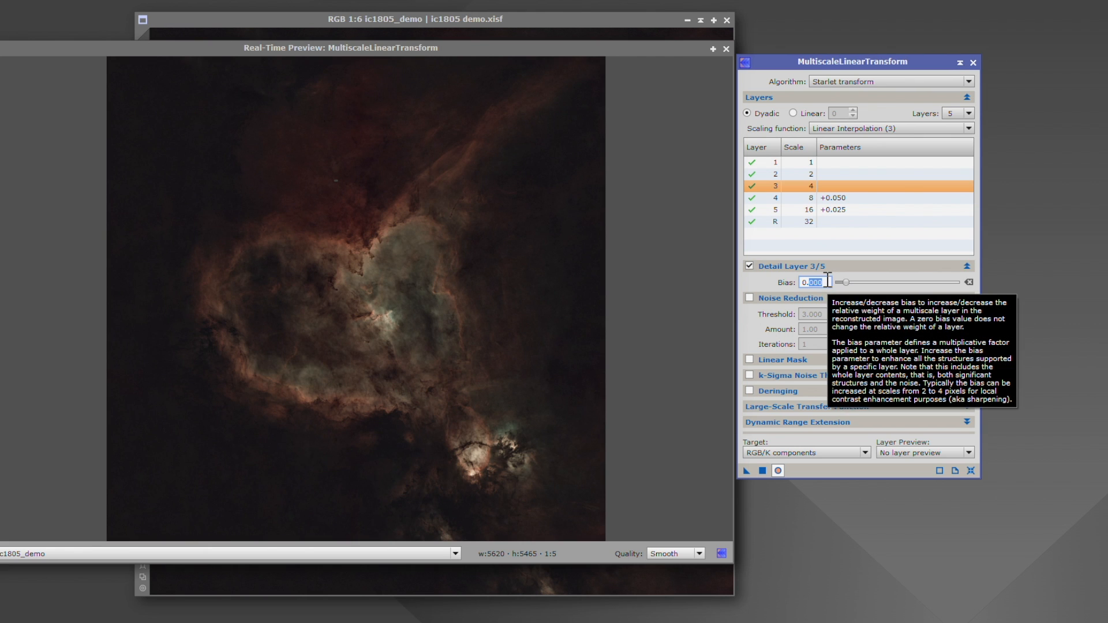
text(0.075)
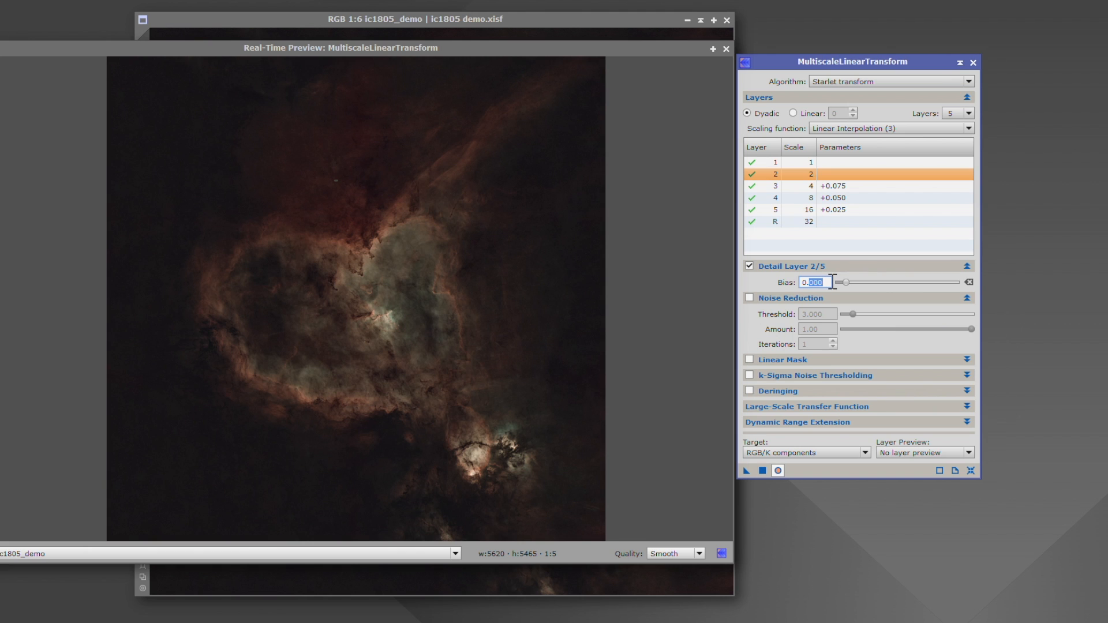
click(834, 222)
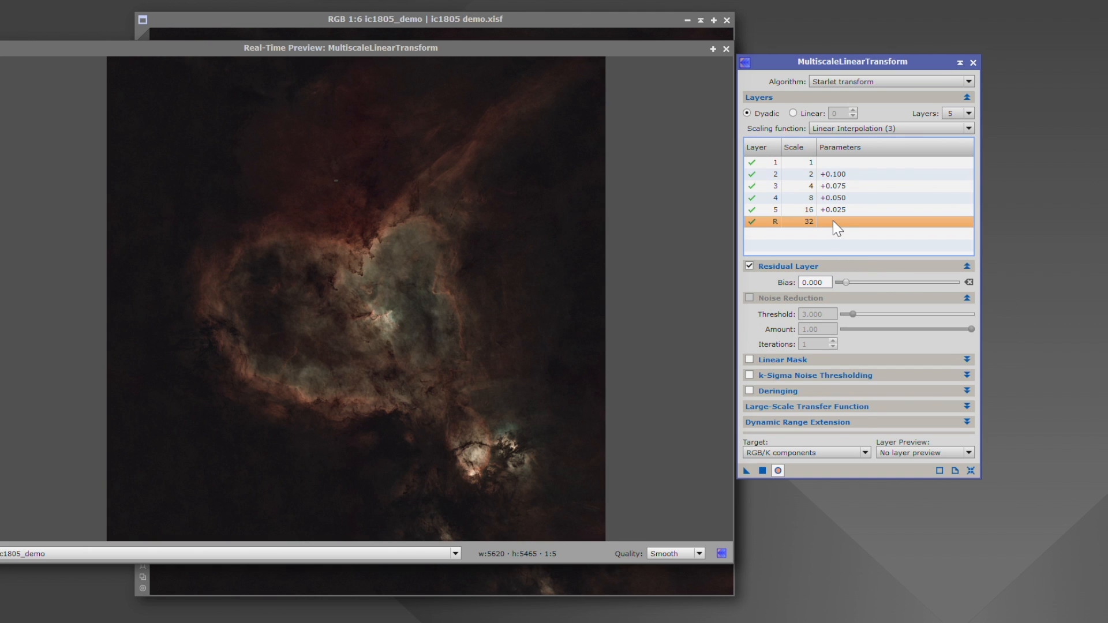
mouse_move(799, 247)
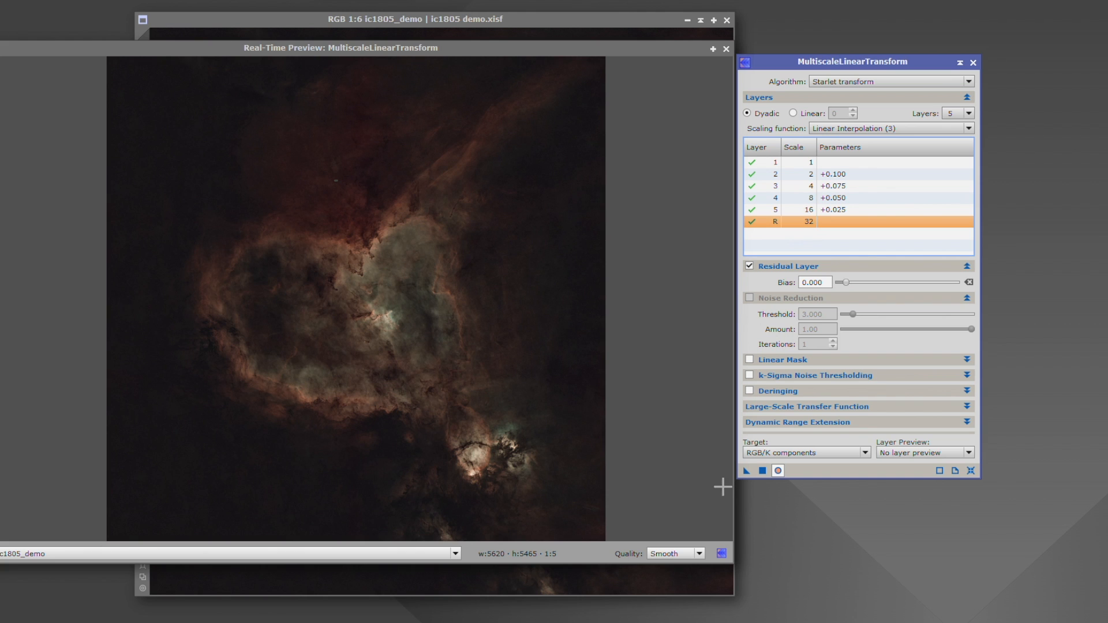
click(777, 471)
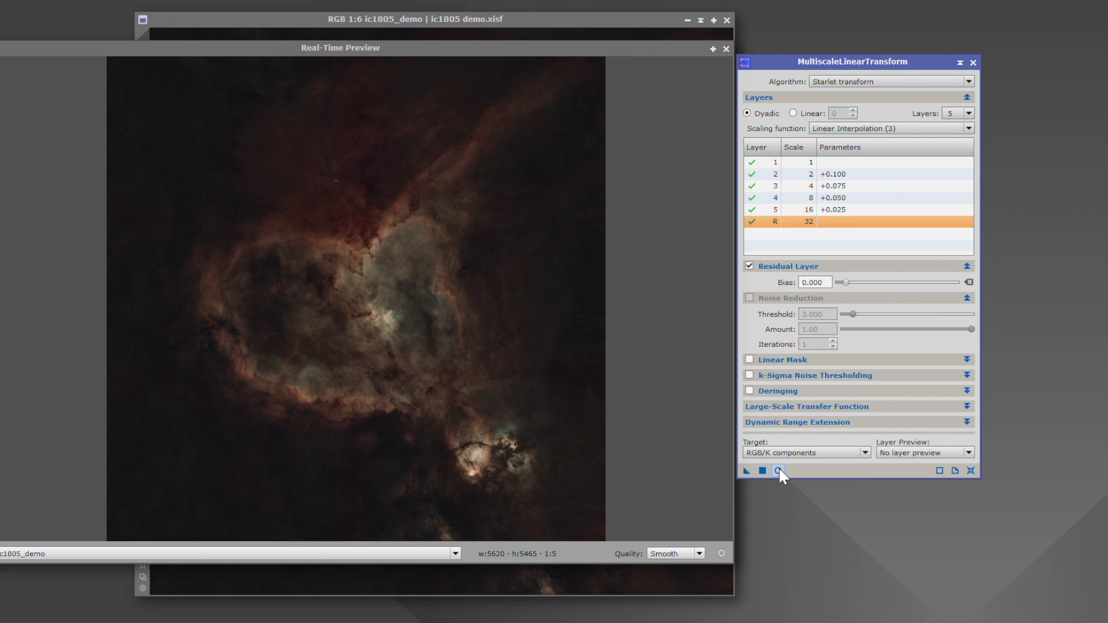
Apply the layer biases to ic1805_demo for comparison with its unprocessed clone
click(779, 471)
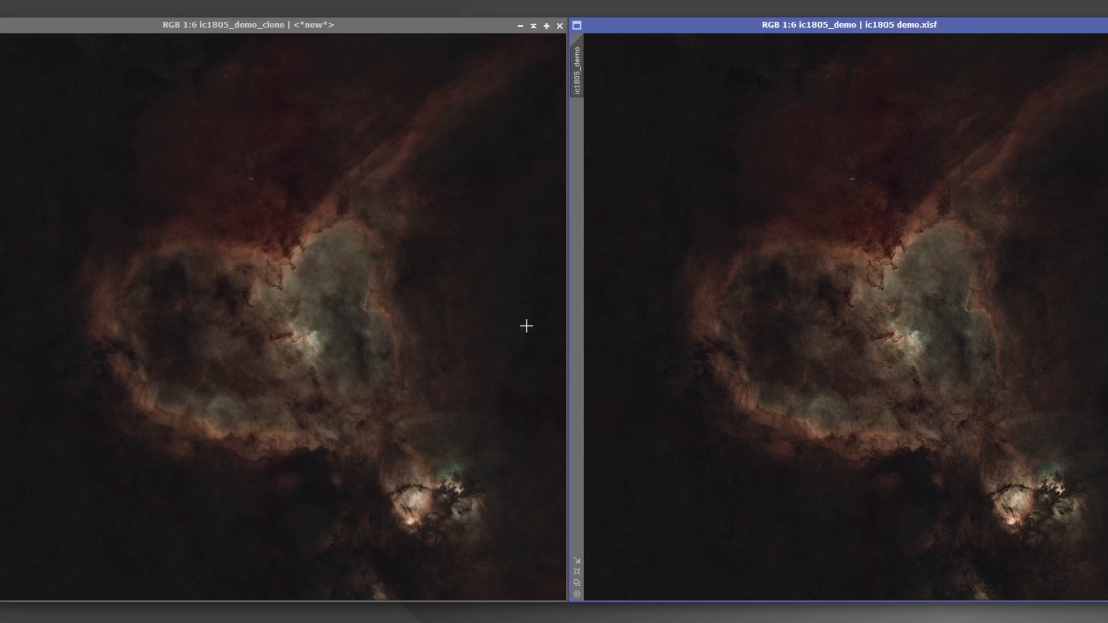
mouse_move(861, 269)
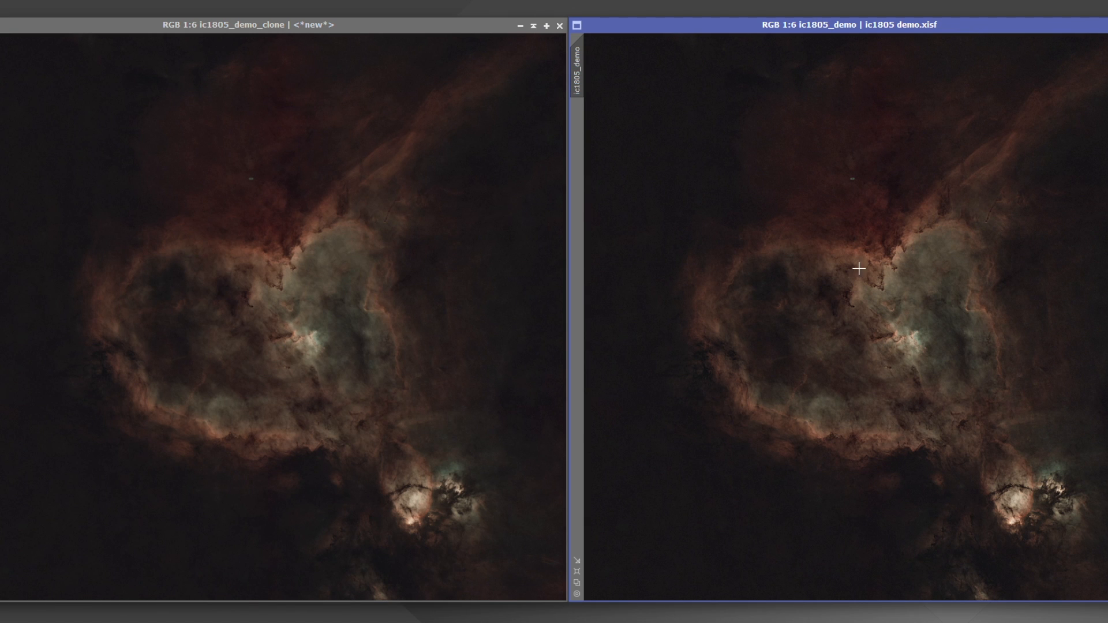
mouse_move(932, 500)
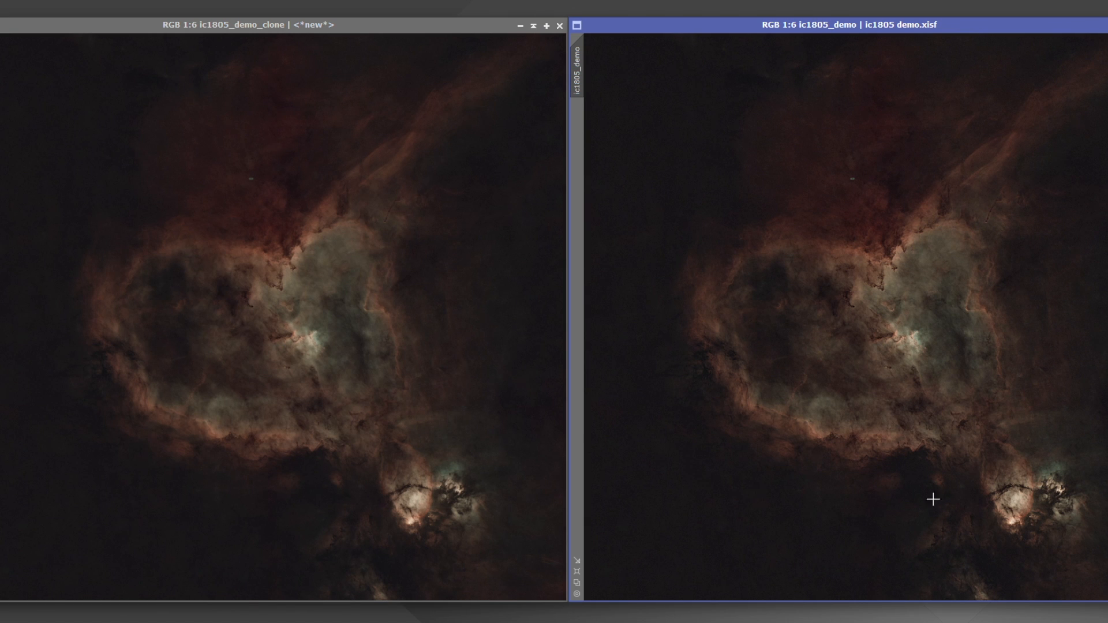